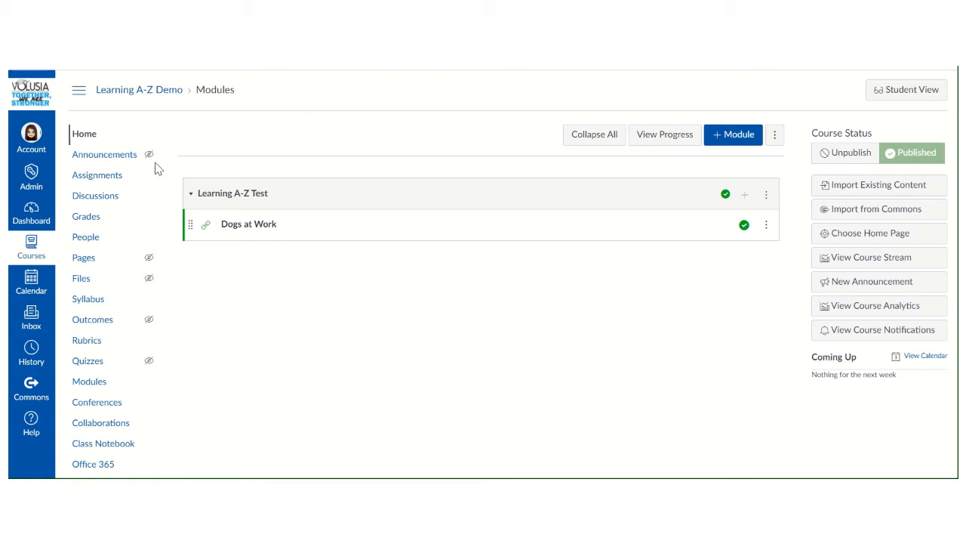
mouse_move(179, 174)
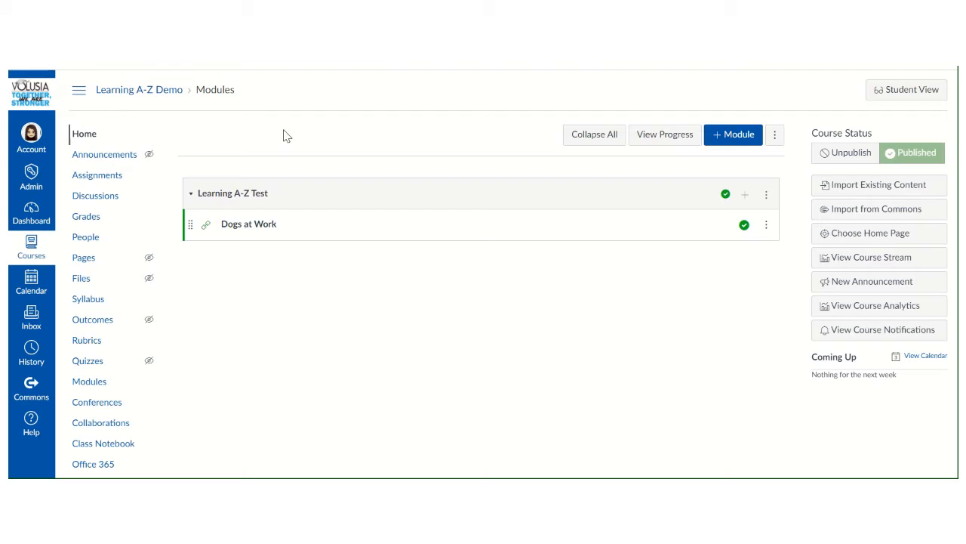
mouse_move(751, 210)
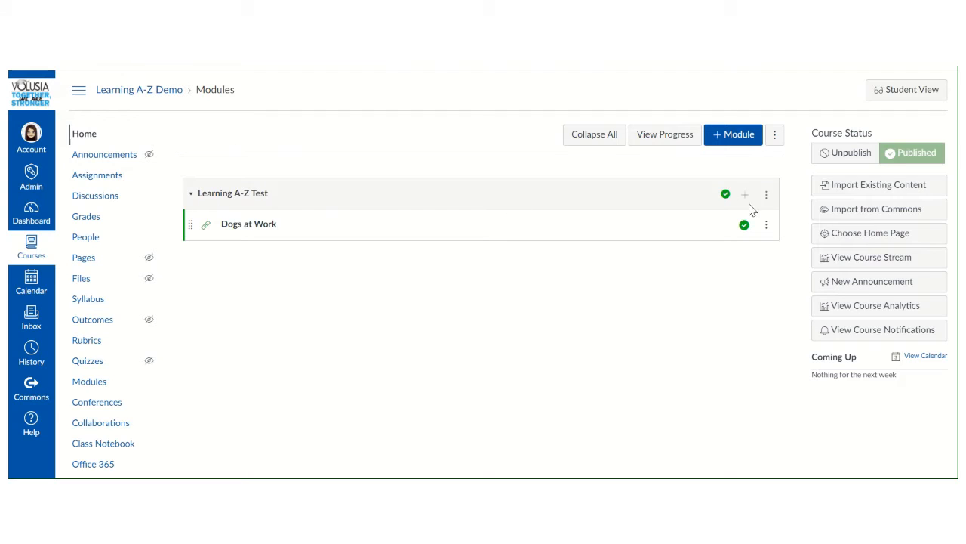
mouse_move(279, 194)
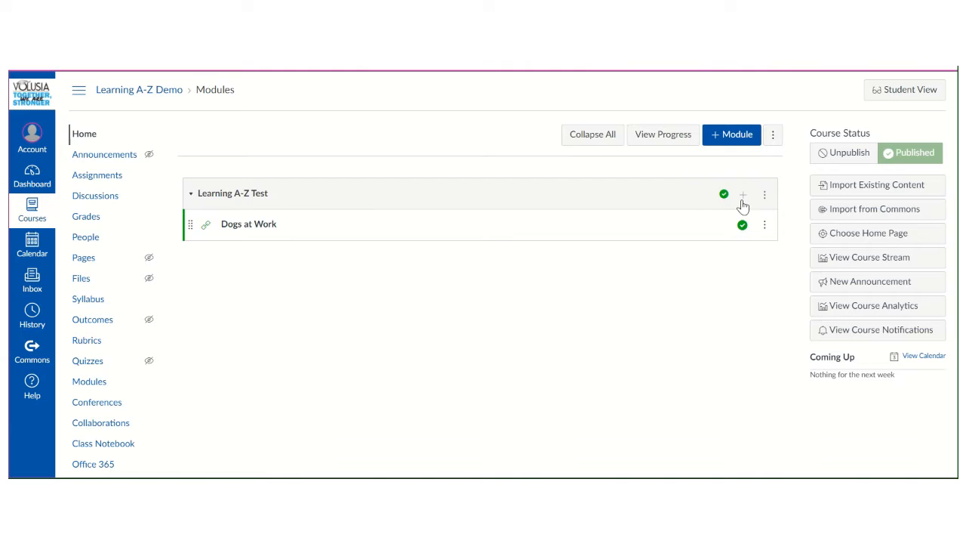
- Add an External Tool item to the Learning A-Z Test module and locate Raz-Plus in the list
left_click(743, 194)
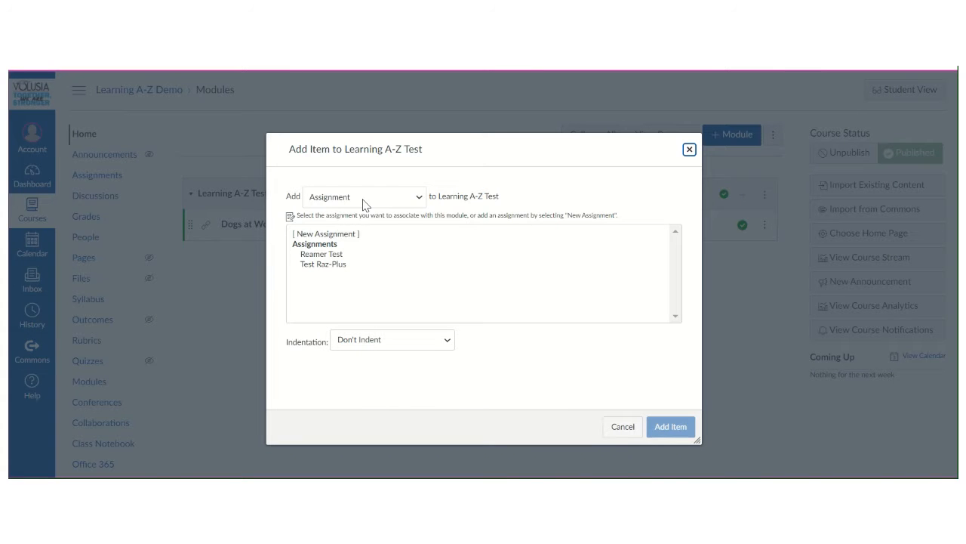
left_click(365, 196)
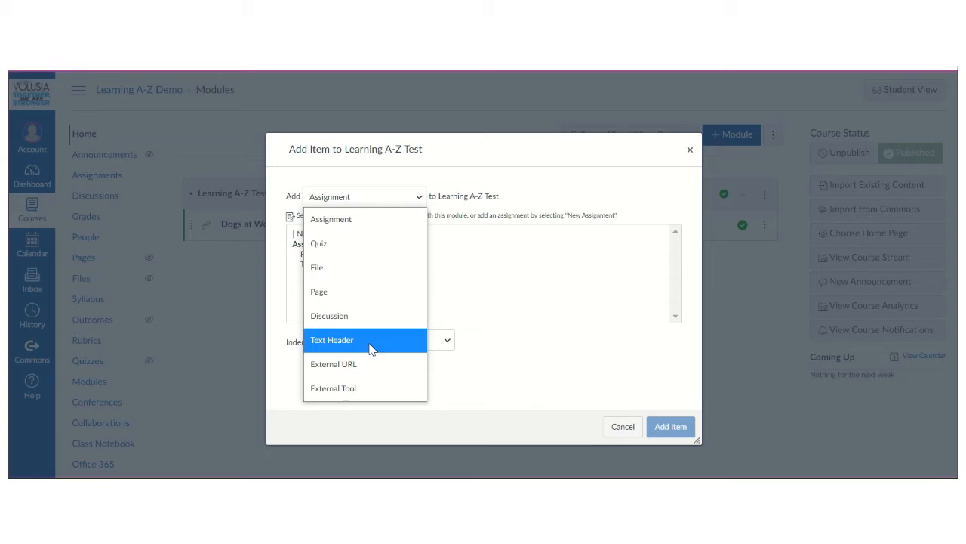
mouse_move(333, 387)
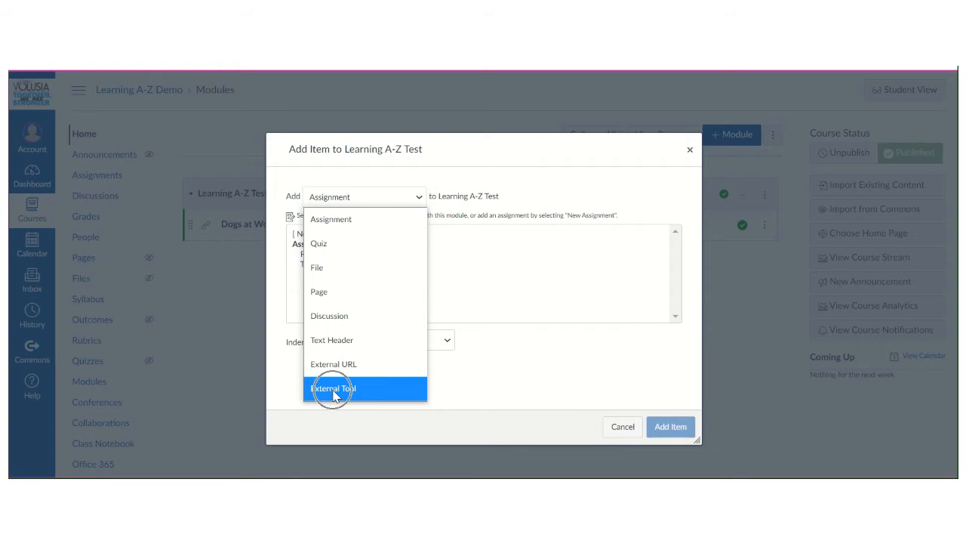
left_click(333, 387)
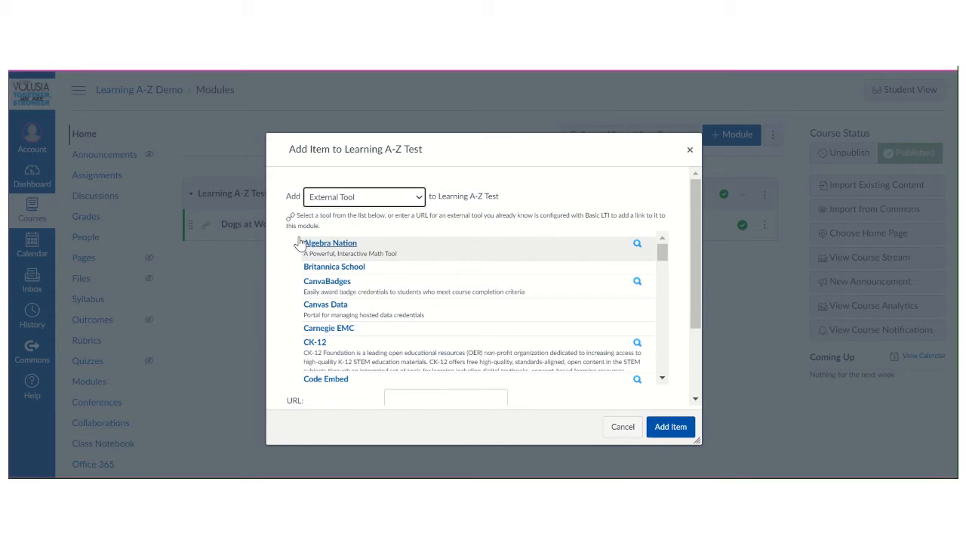
mouse_move(437, 278)
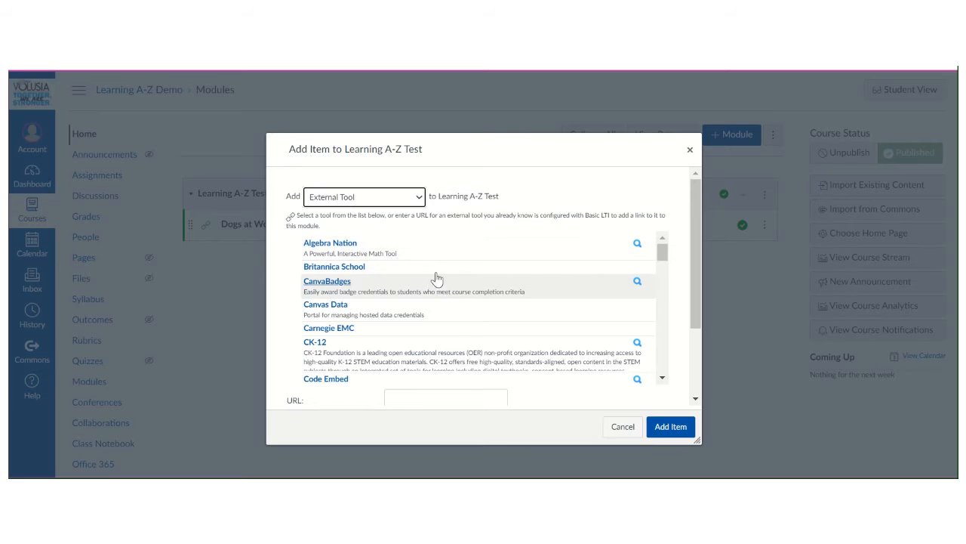
scroll("down", 3)
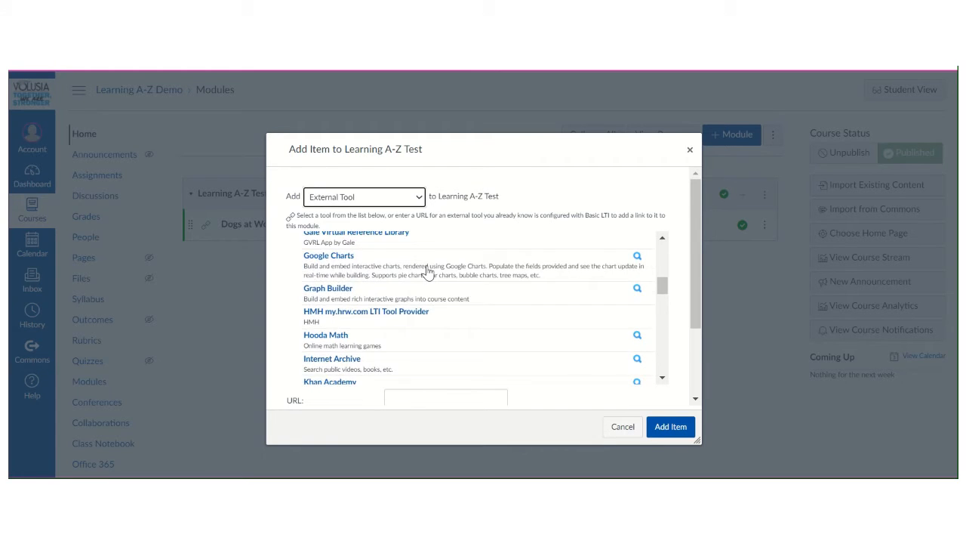
scroll("down", 3)
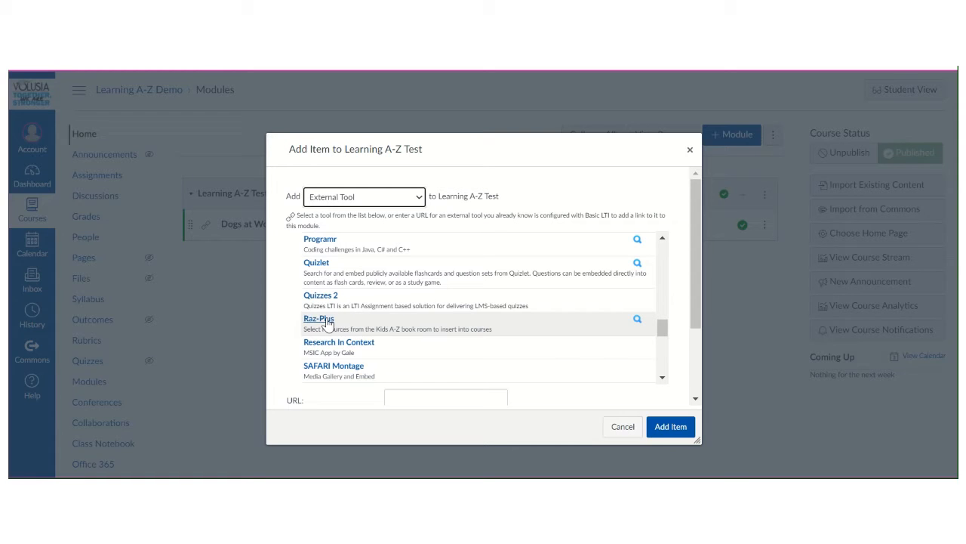
- Choose Raz-Plus and search its Link Resource window for 'dog' to find Dogs at Work
left_click(318, 318)
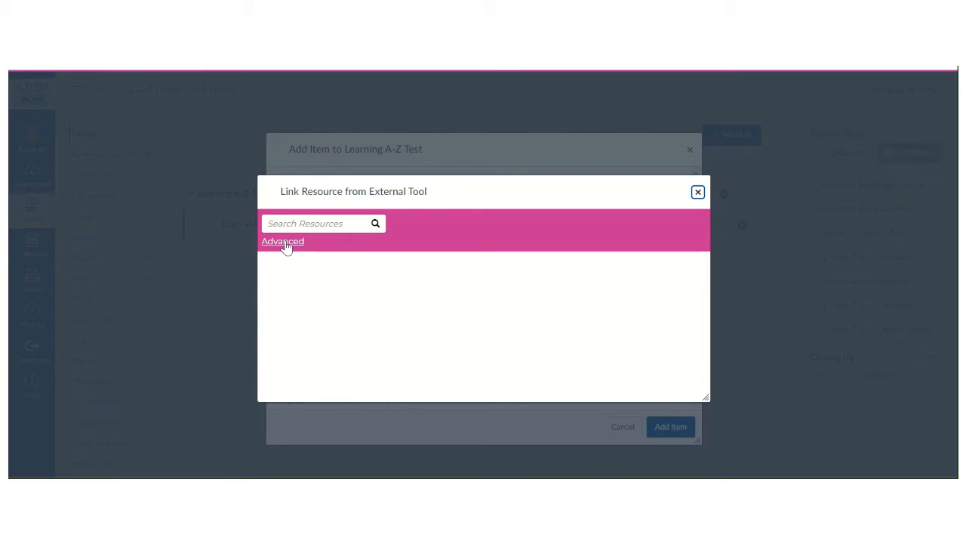
type("dog")
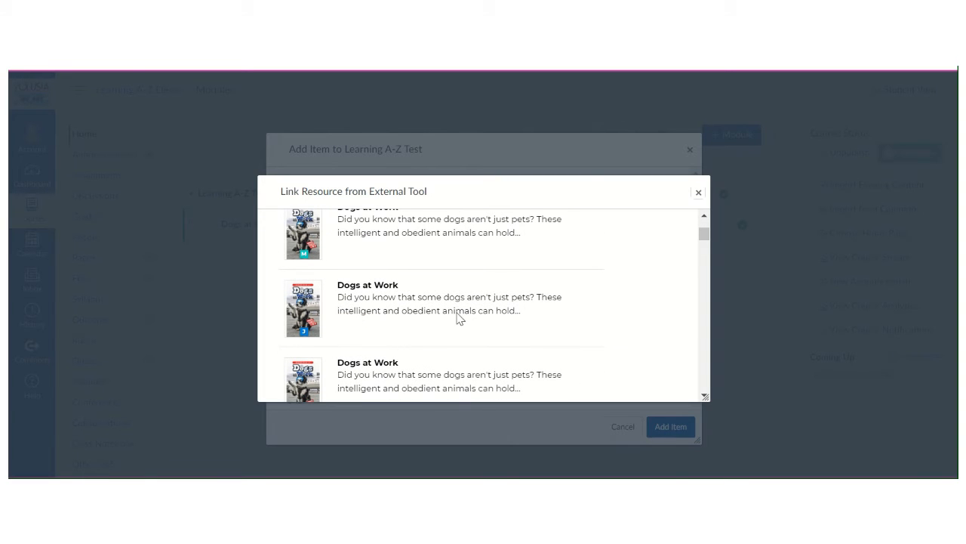
scroll("down", 3)
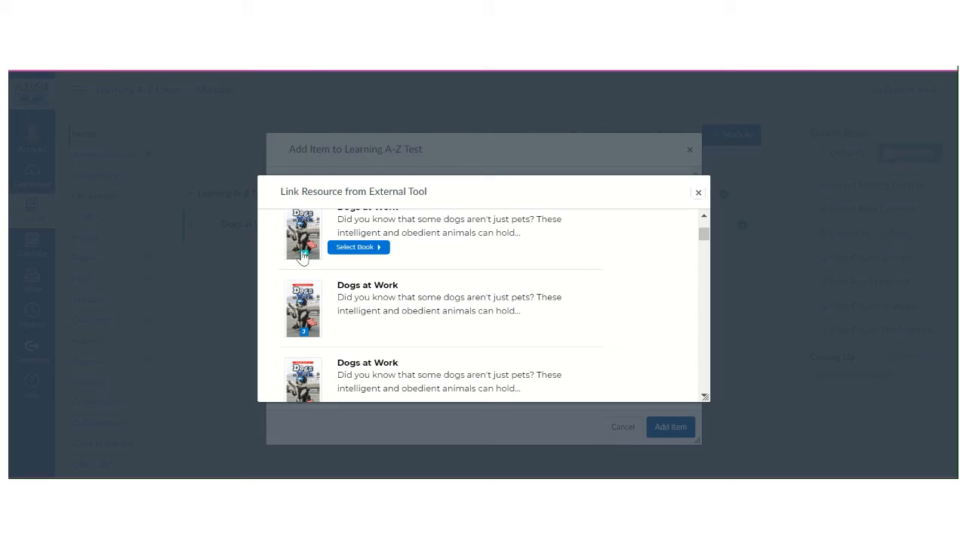
mouse_move(304, 340)
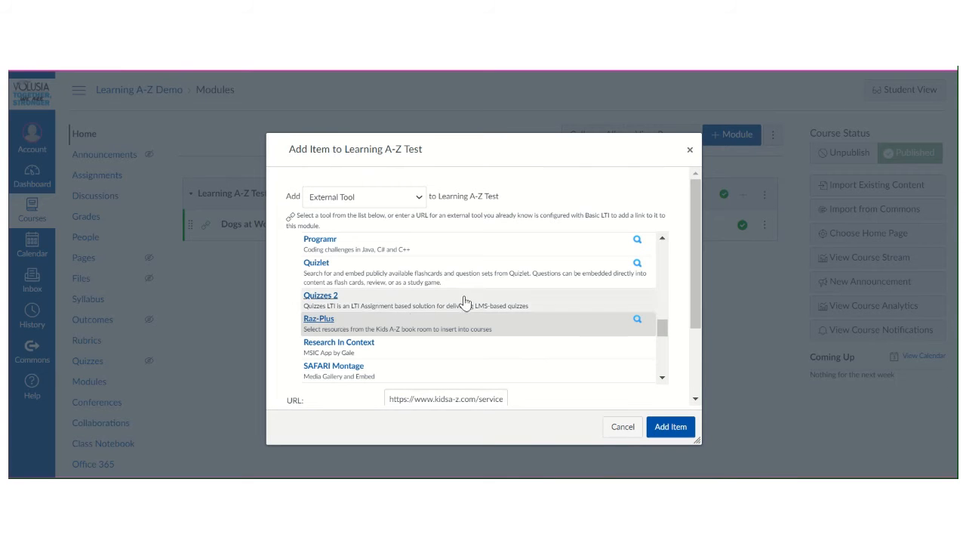
mouse_move(339, 341)
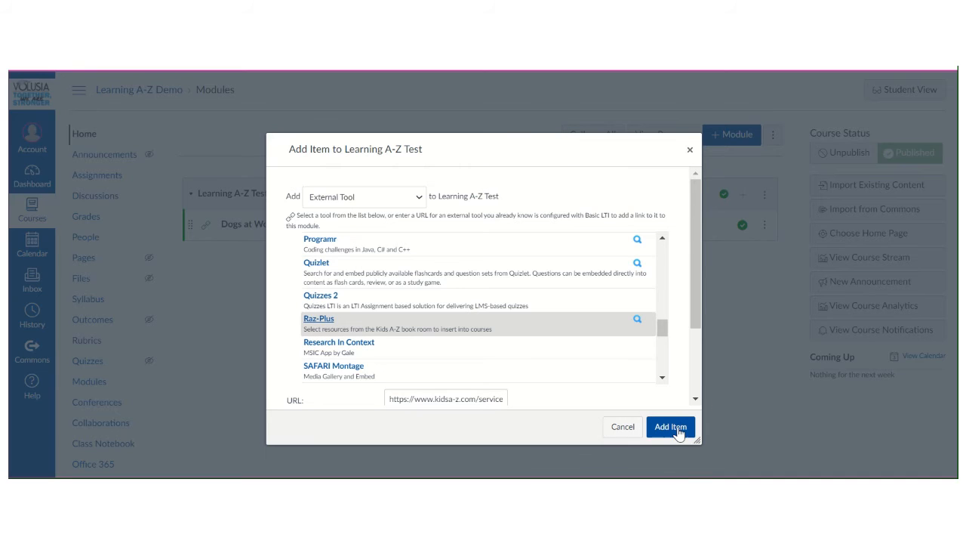
- Add the selected Dogs at Work book as a new item in the module
left_click(670, 426)
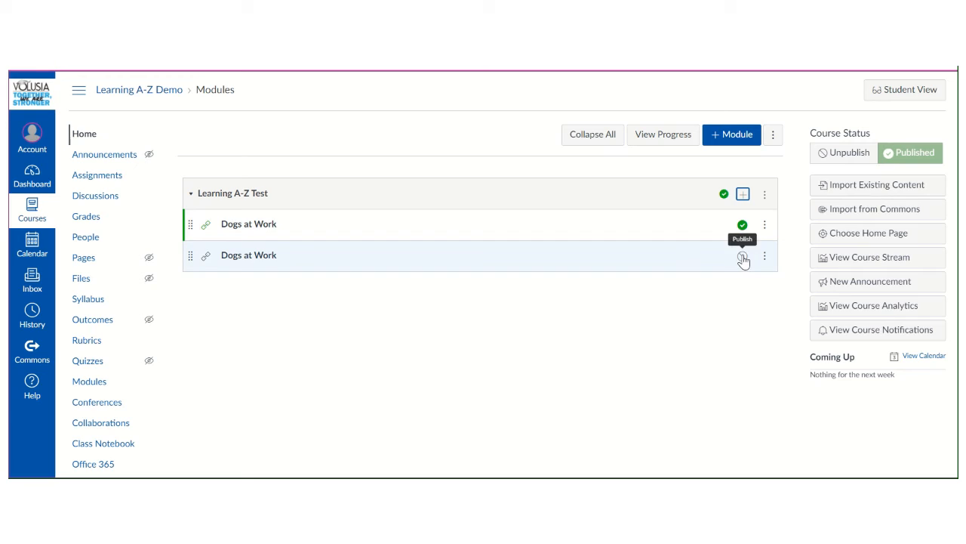
- Publish the new Dogs at Work item in the Learning A-Z Test module
left_click(742, 255)
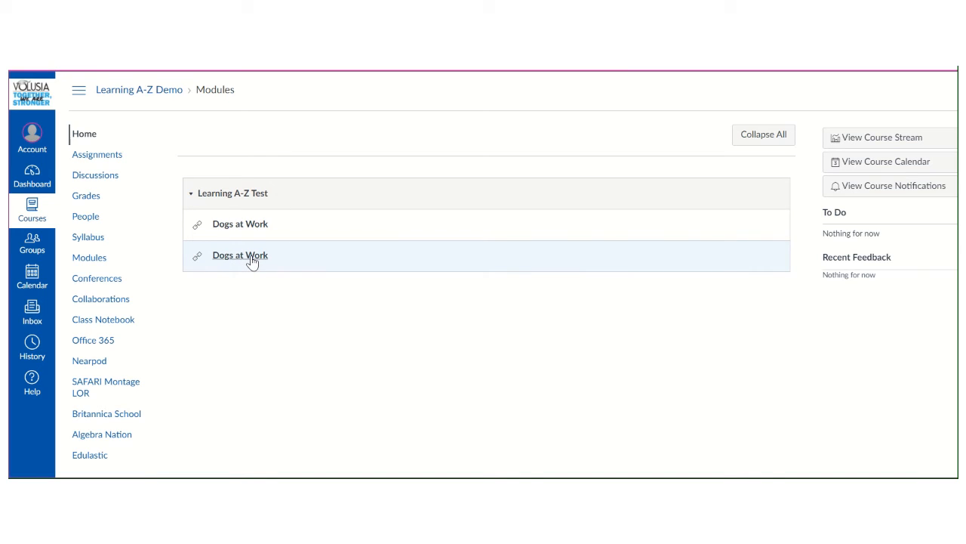
- Open the second Dogs at Work link as a student and read the book
left_click(240, 255)
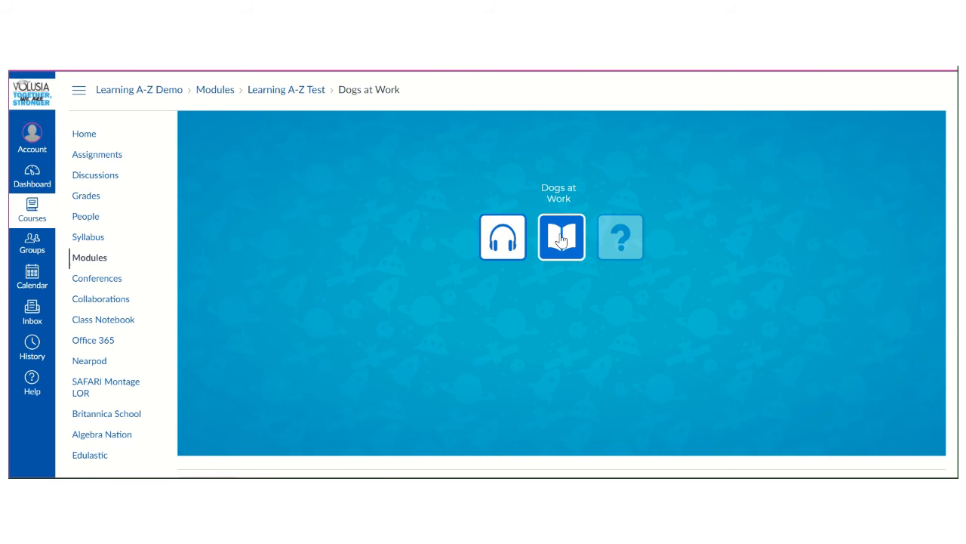
mouse_move(627, 257)
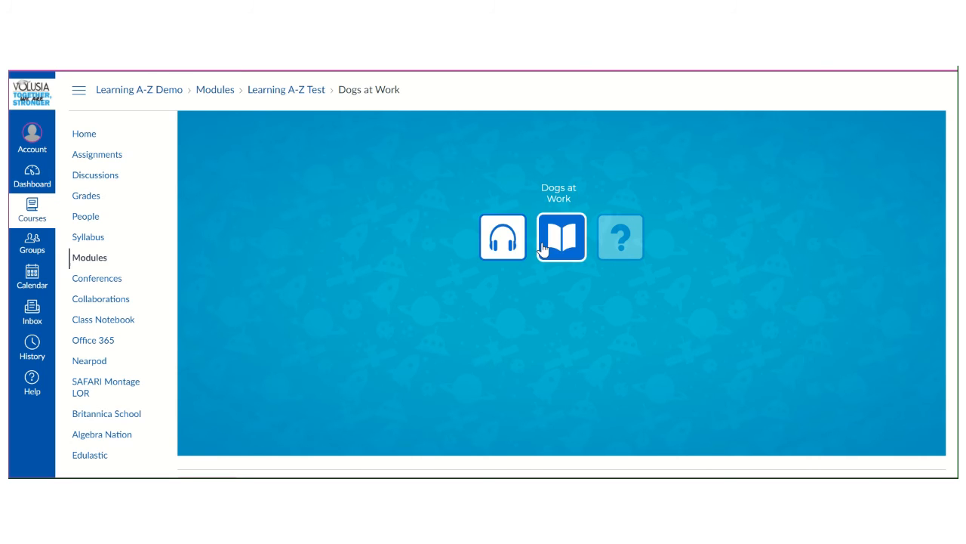
left_click(560, 238)
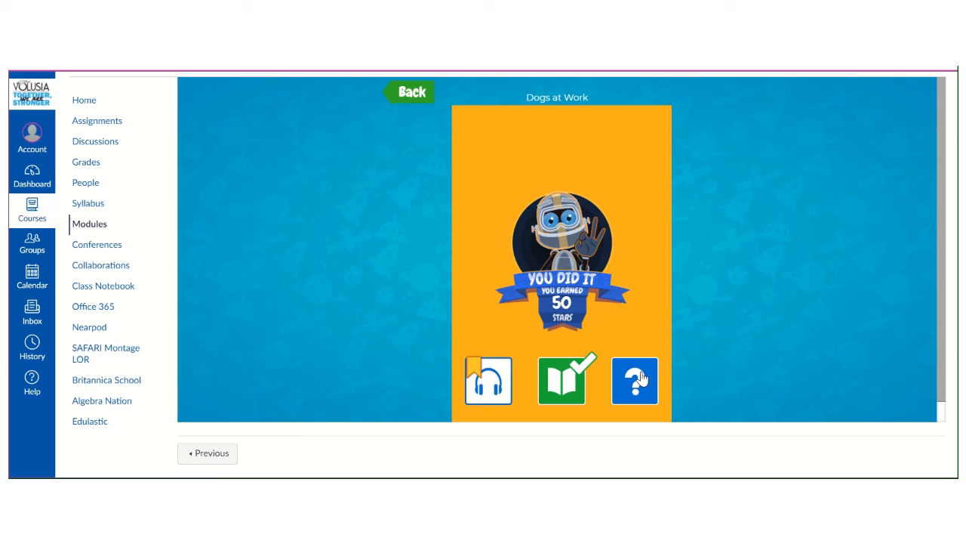
mouse_move(610, 373)
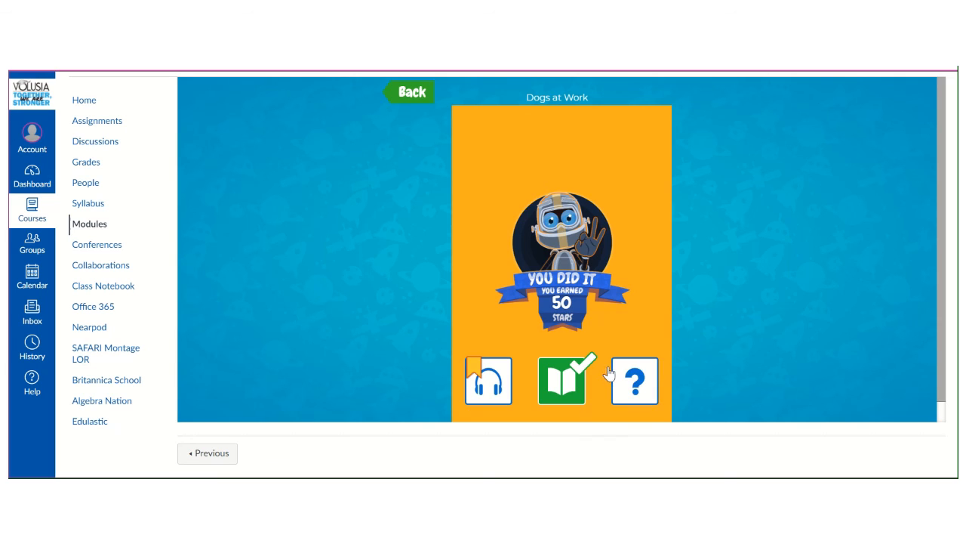
mouse_move(570, 391)
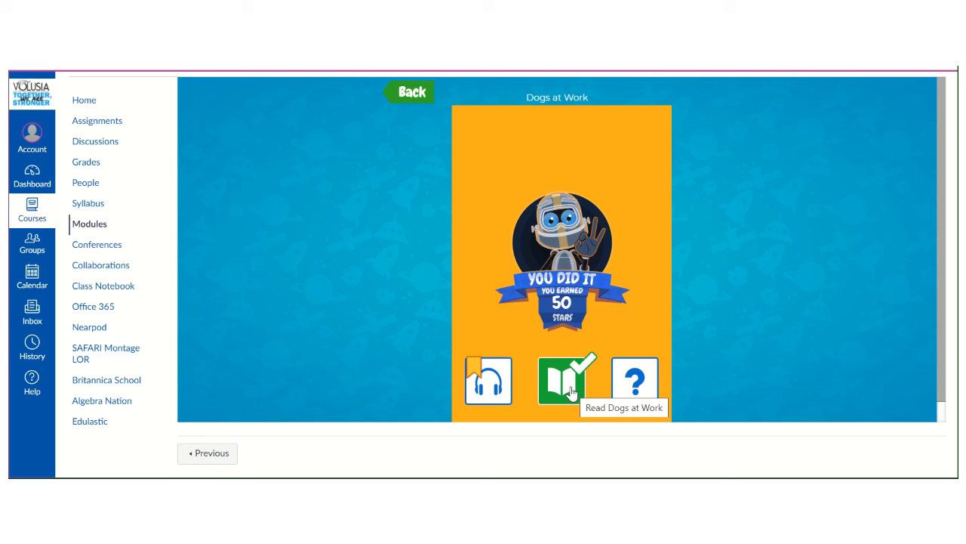
mouse_move(489, 380)
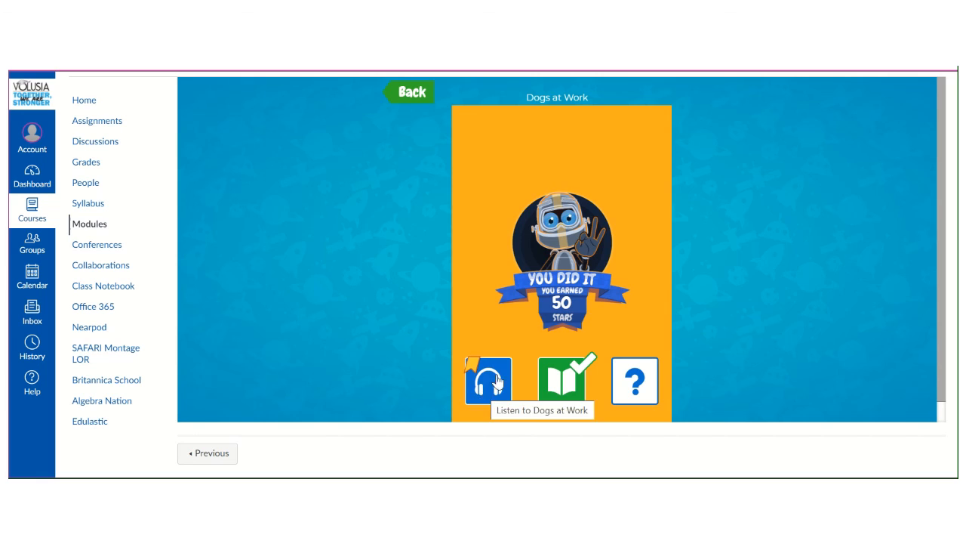
mouse_move(664, 327)
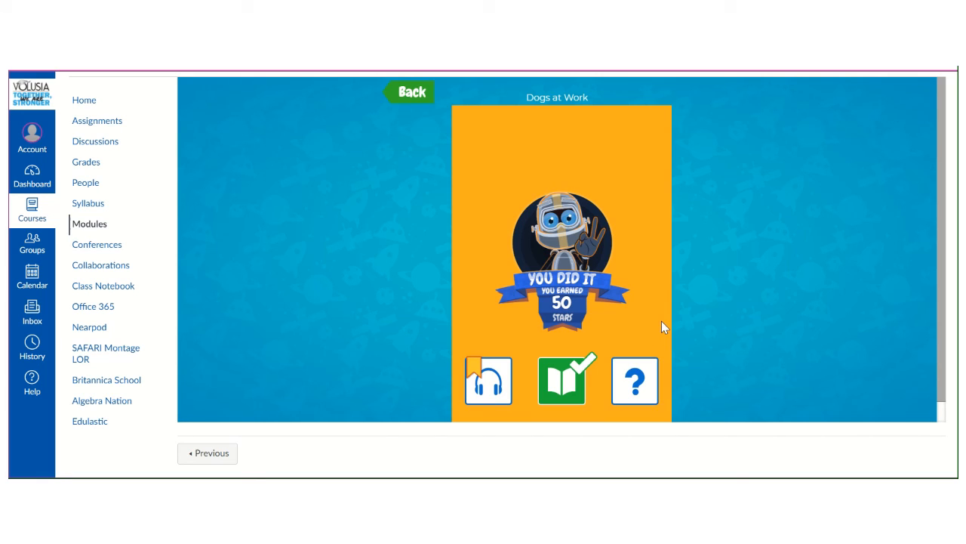